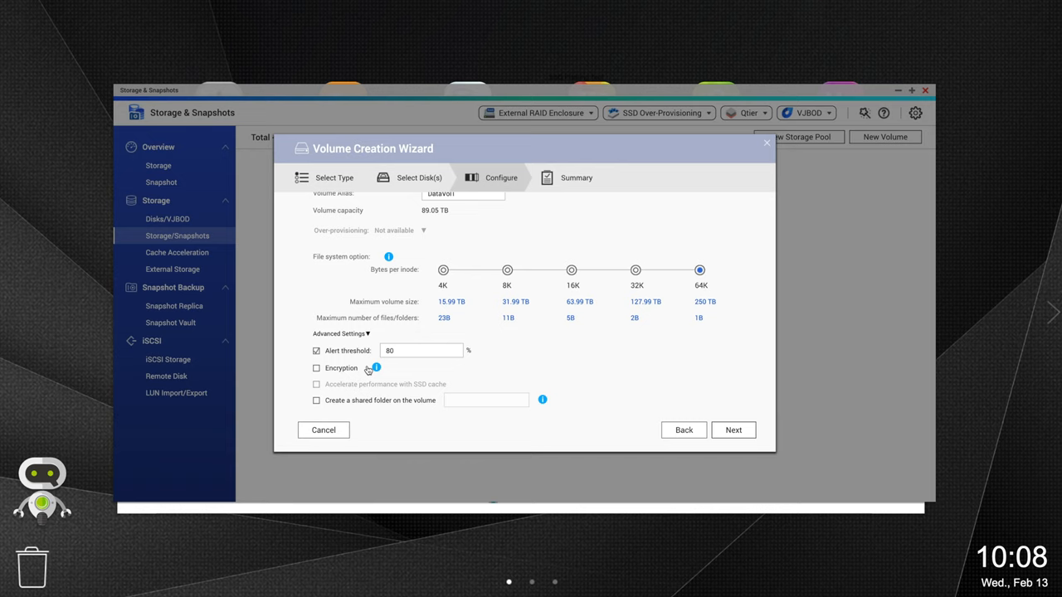
- Go back from Configure to Select Disk(s), showing eight disks in RAID 5 at 89.05 TB
click(684, 430)
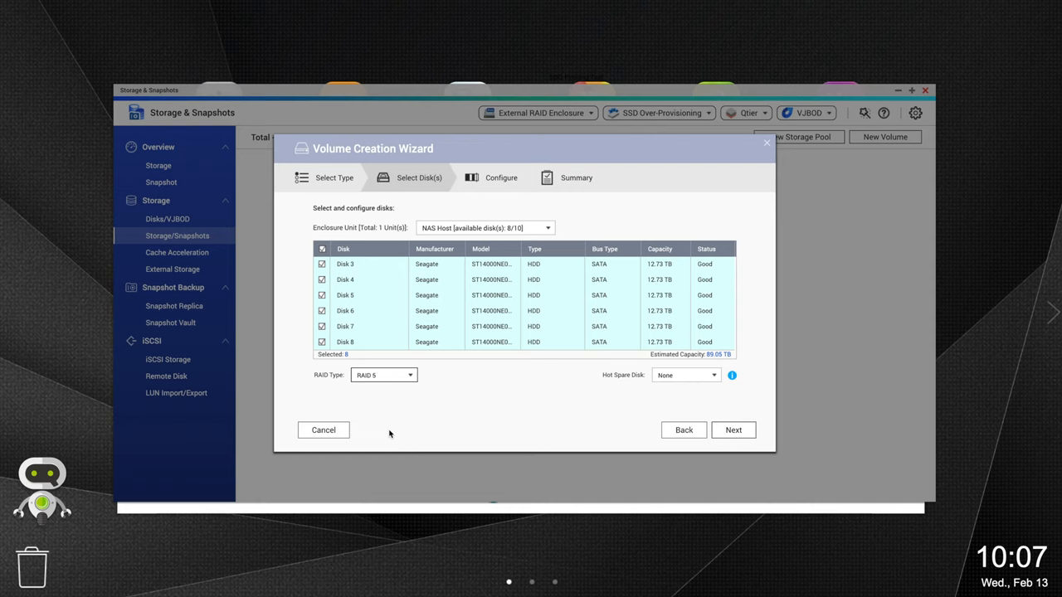
click(408, 375)
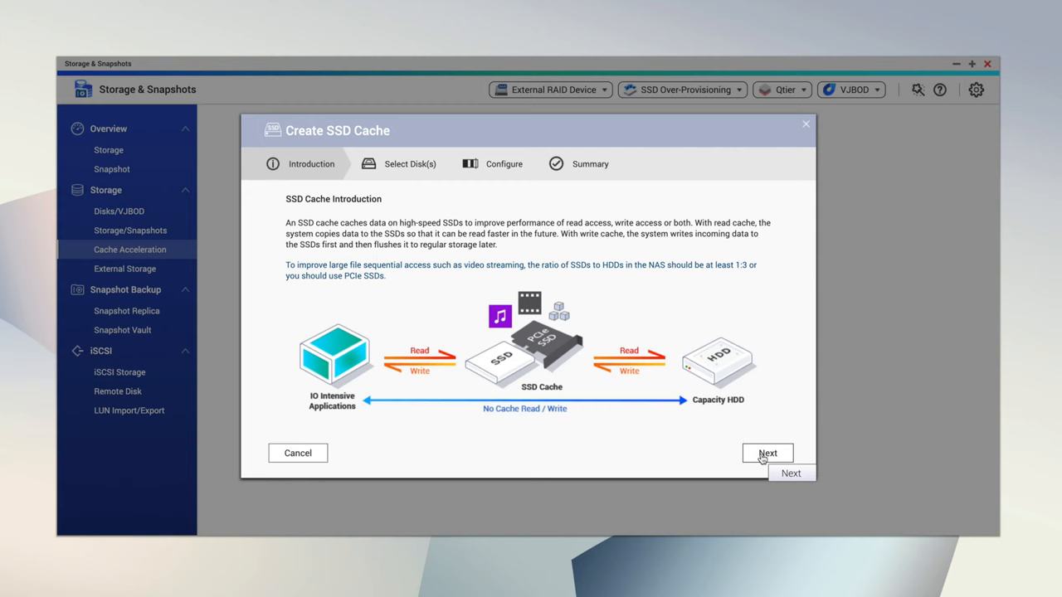
- Move past the introduction and set the M.2 SSD cache to Read-Write with RAID 1
click(767, 453)
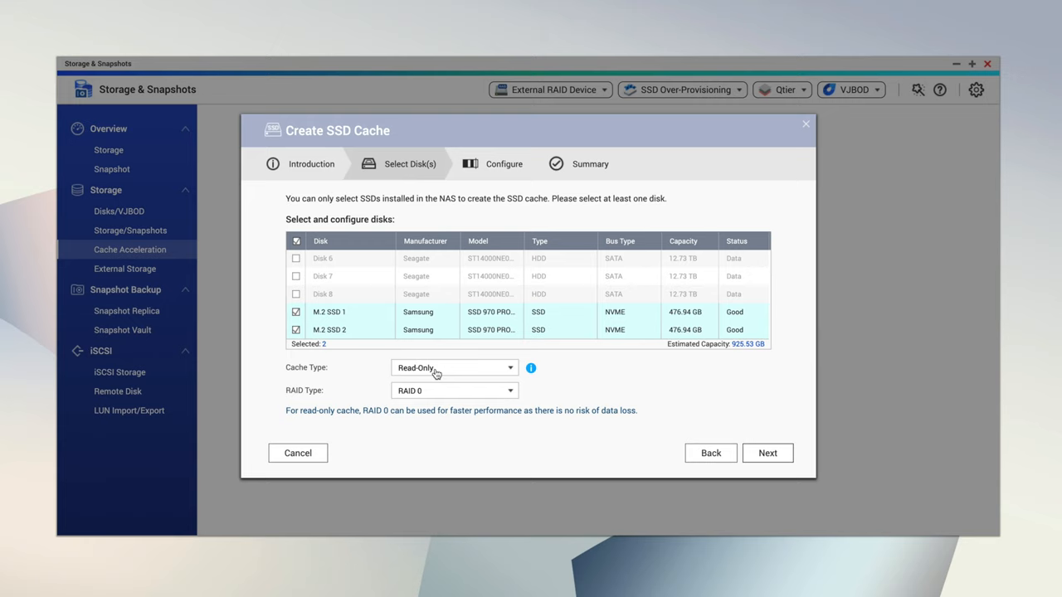
click(454, 368)
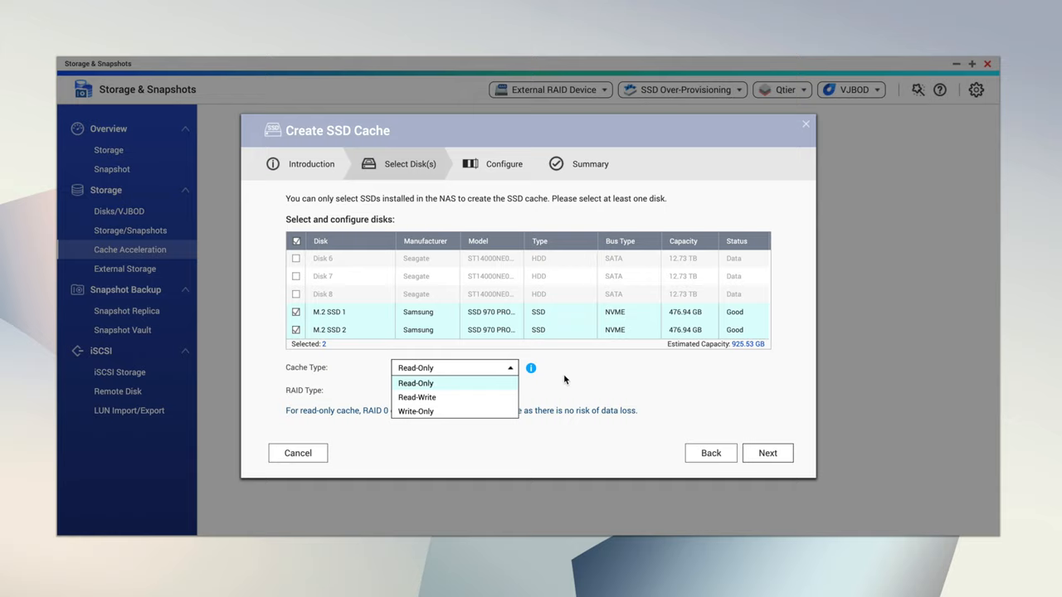
click(417, 398)
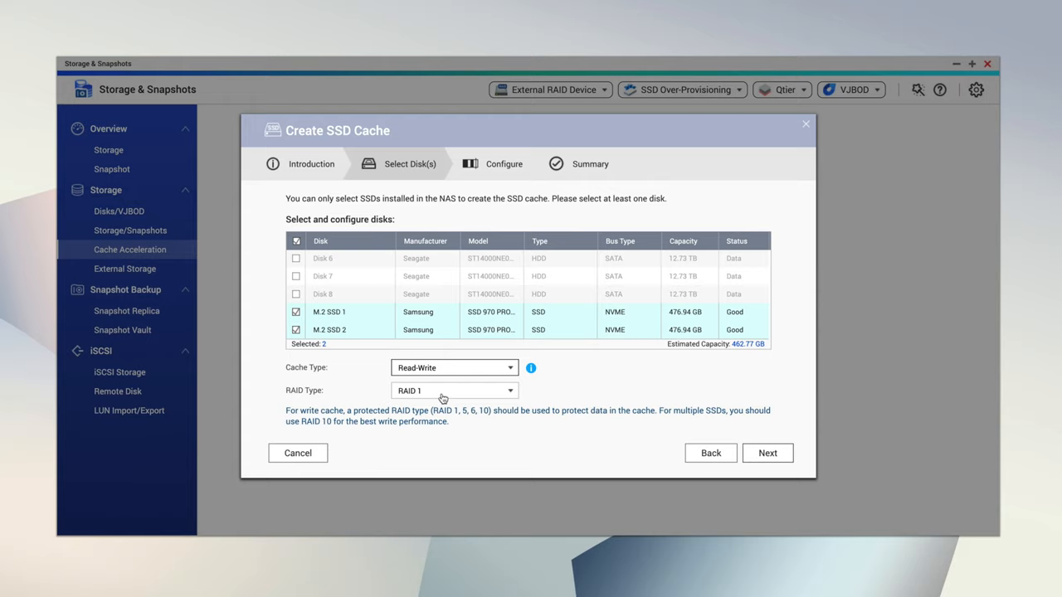
- Set the M.2 SSD cache to Read-Only with RAID 0 and advance the wizard
click(454, 390)
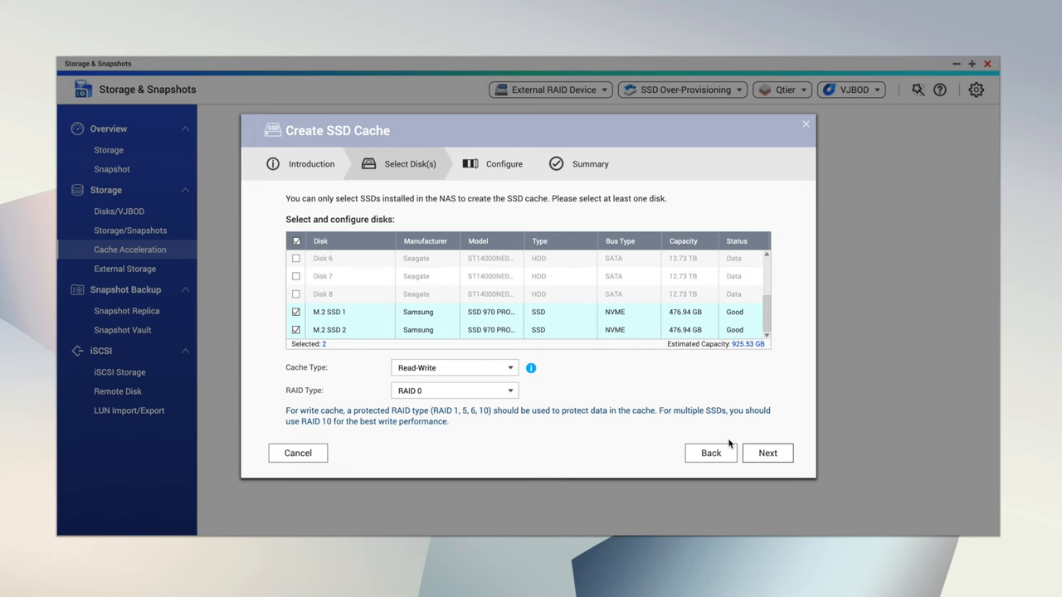
click(767, 453)
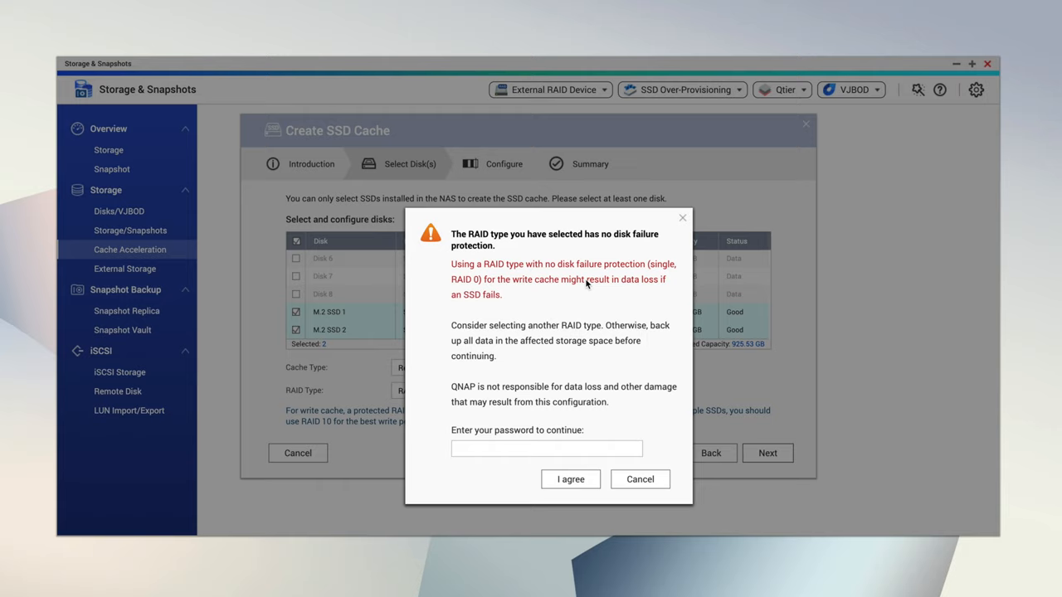
click(640, 479)
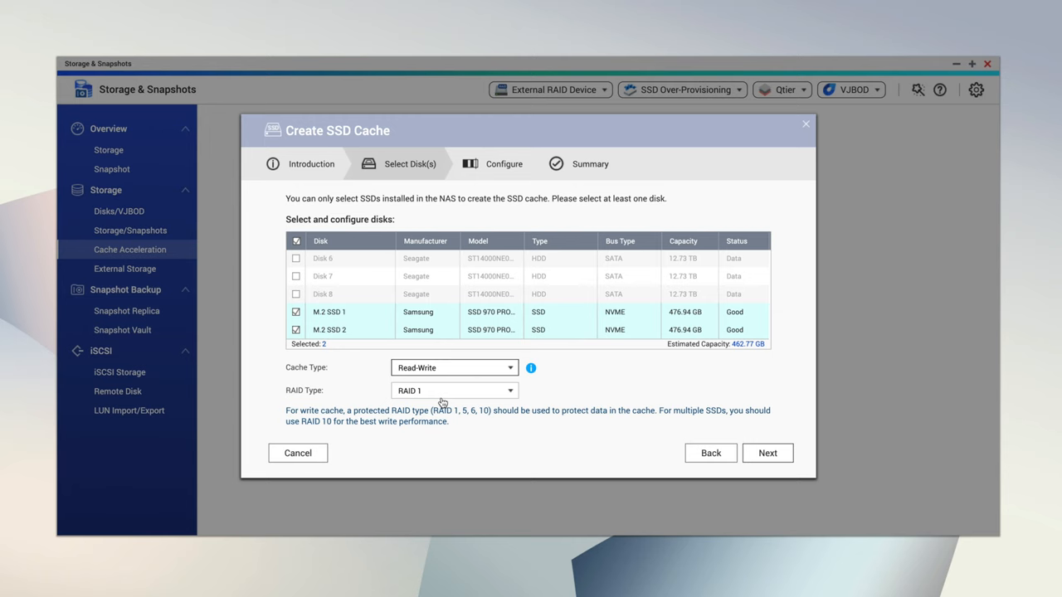
click(454, 390)
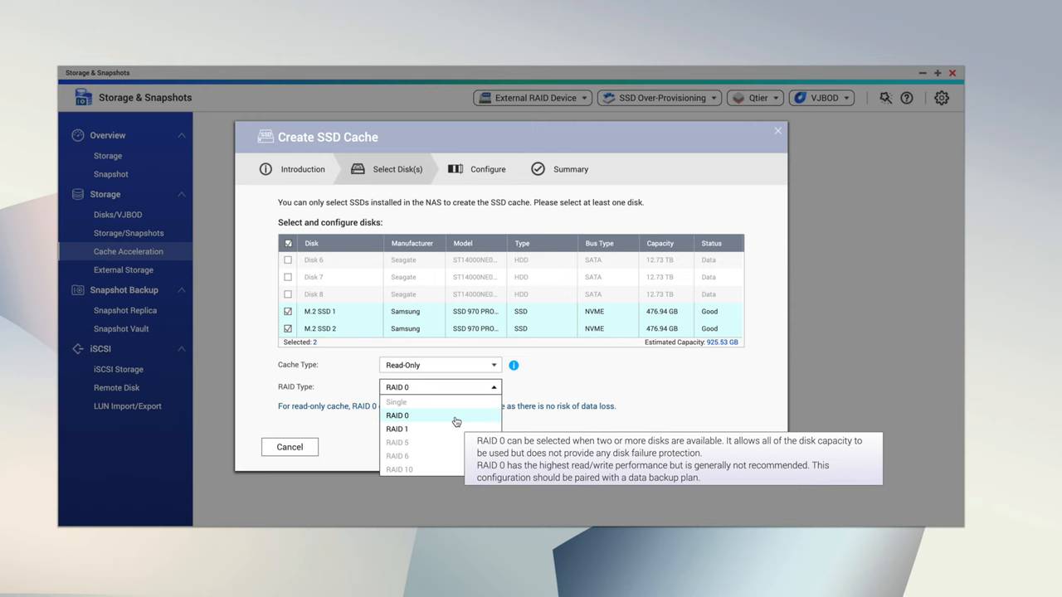
click(397, 415)
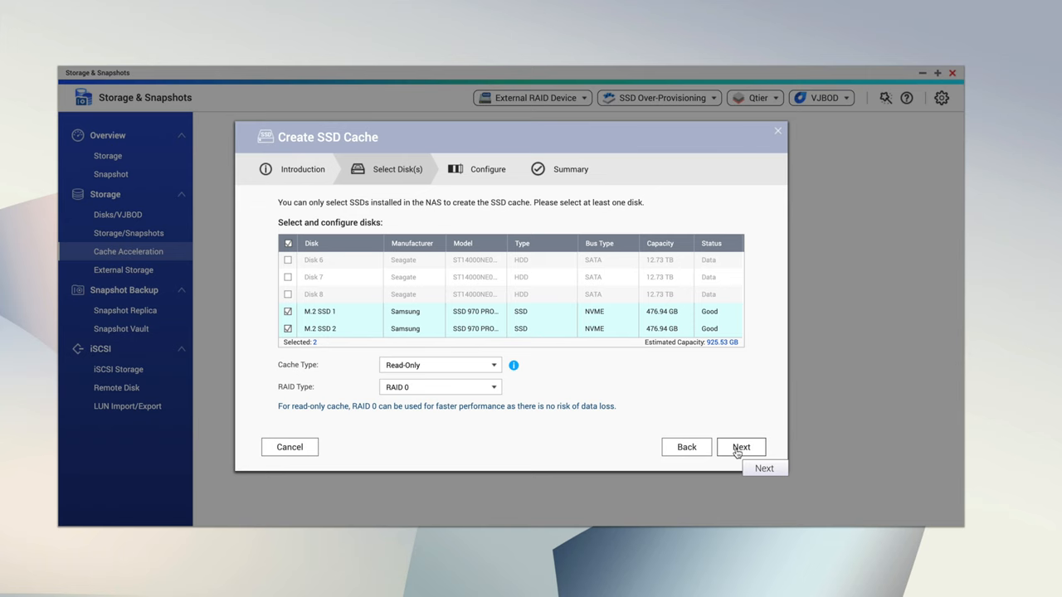
click(741, 447)
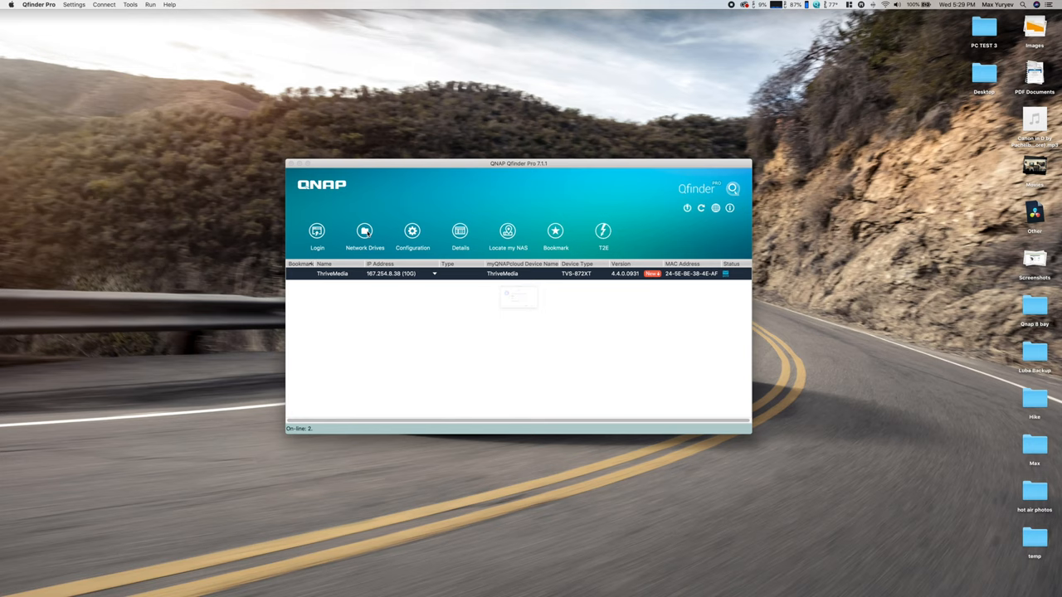
click(602, 231)
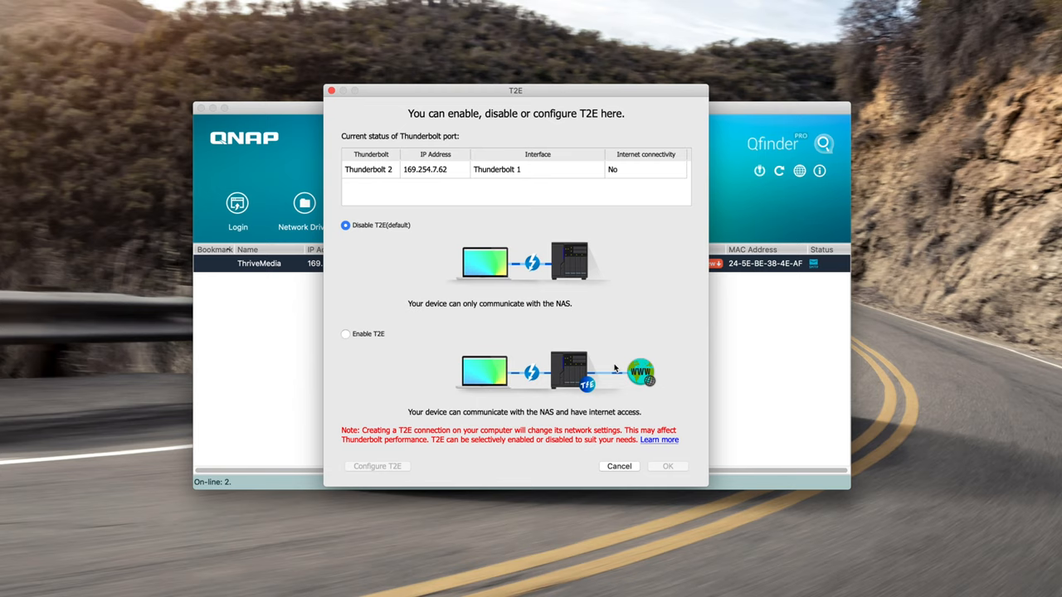
mouse_move(693, 456)
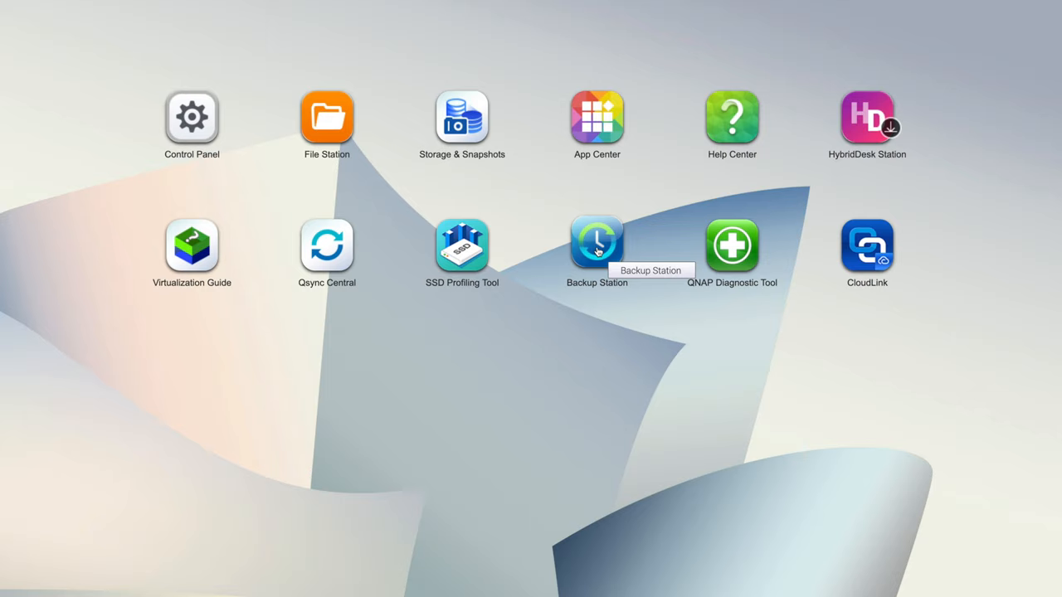
- Launch Backup Station and open External Backup > External Drive
double_click(595, 245)
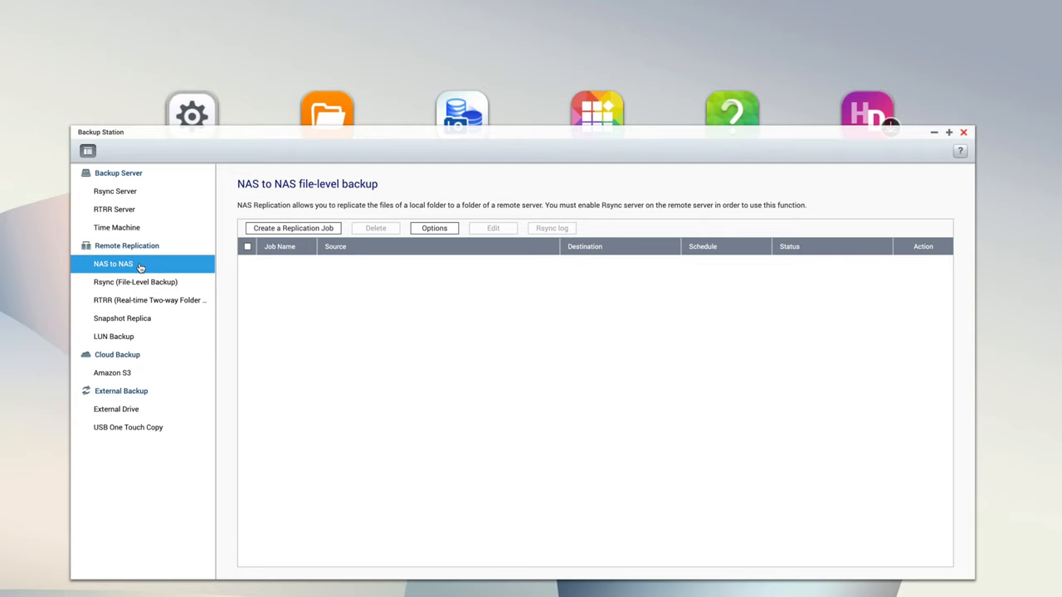
click(116, 409)
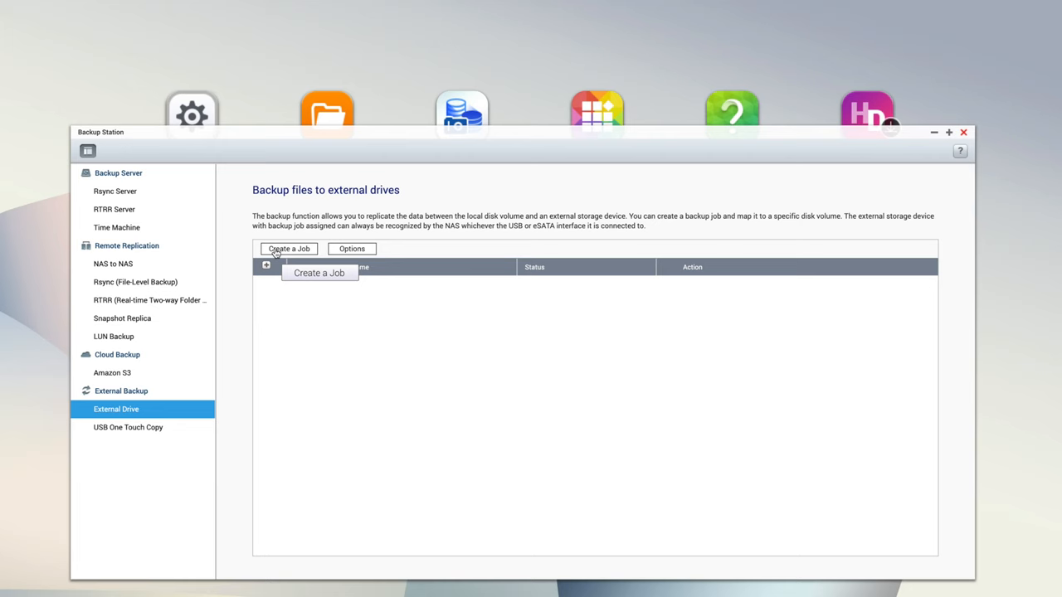
- Create a backup job from /Weddings, scheduled daily at 02:00, named Weddings-->USBDisk1
click(318, 273)
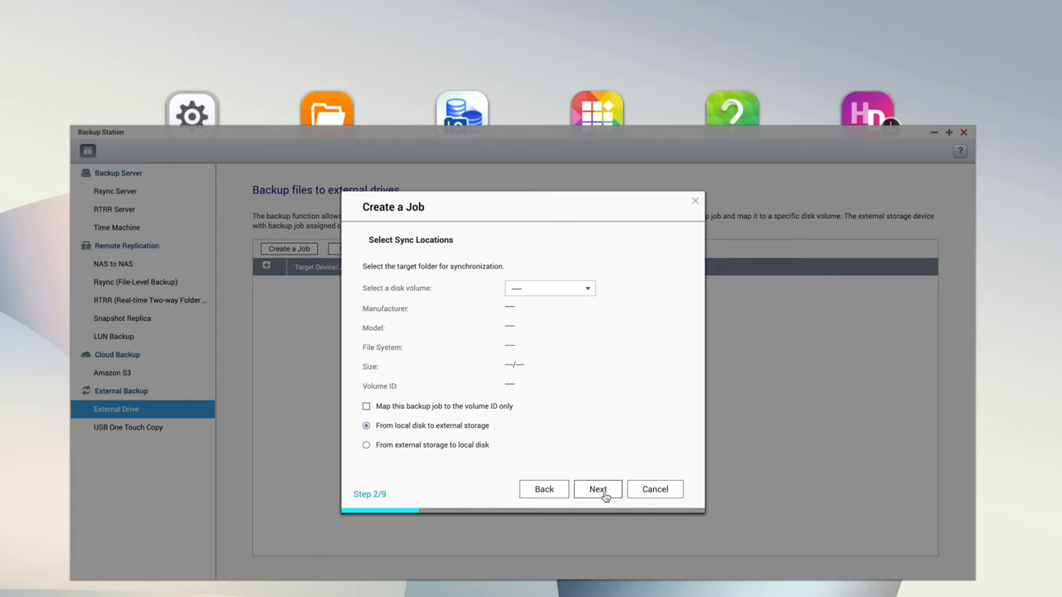
click(597, 489)
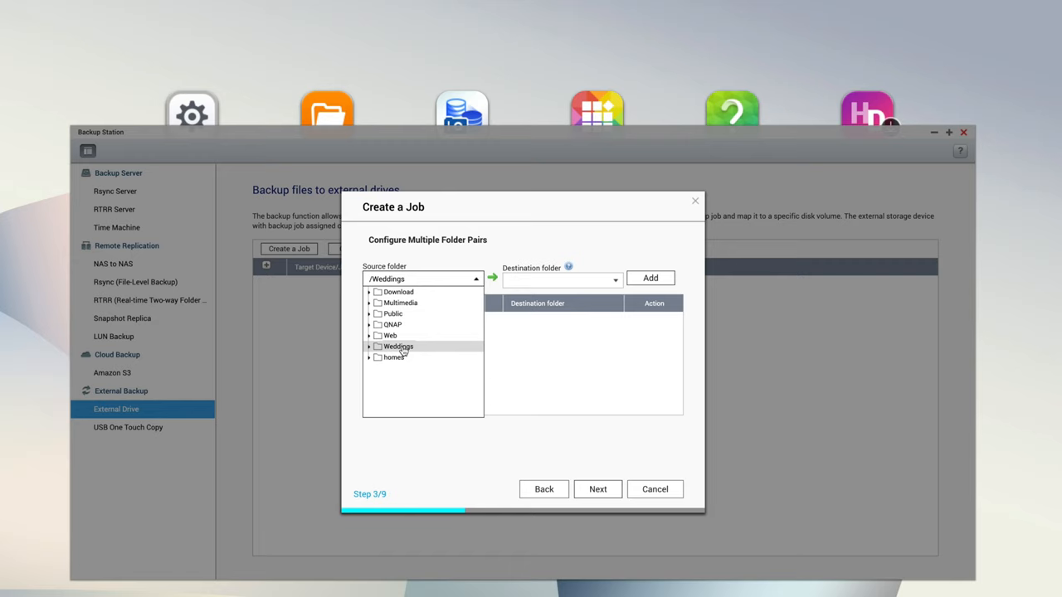
click(597, 489)
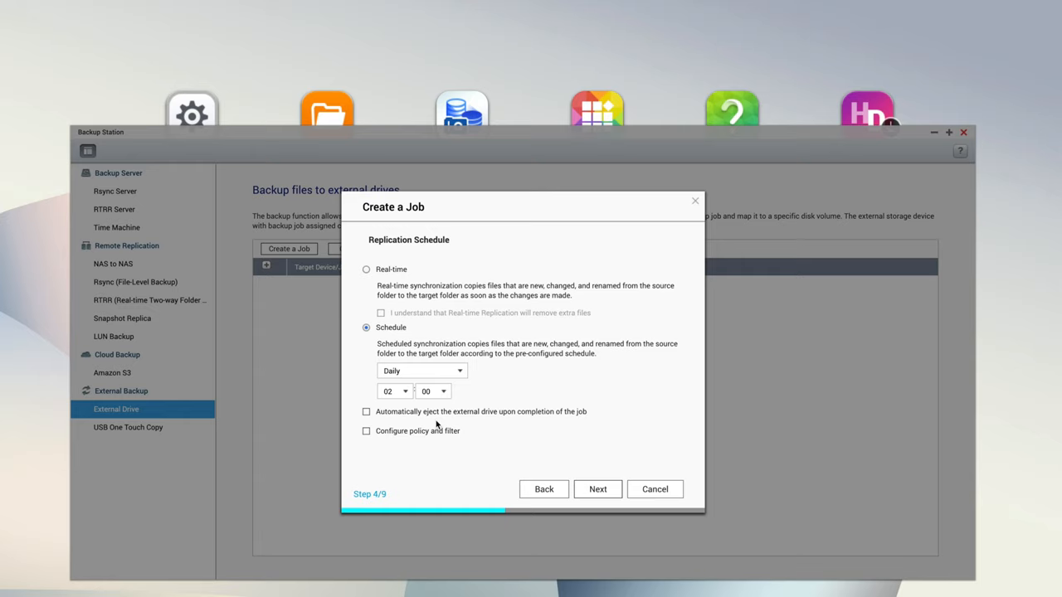
click(597, 489)
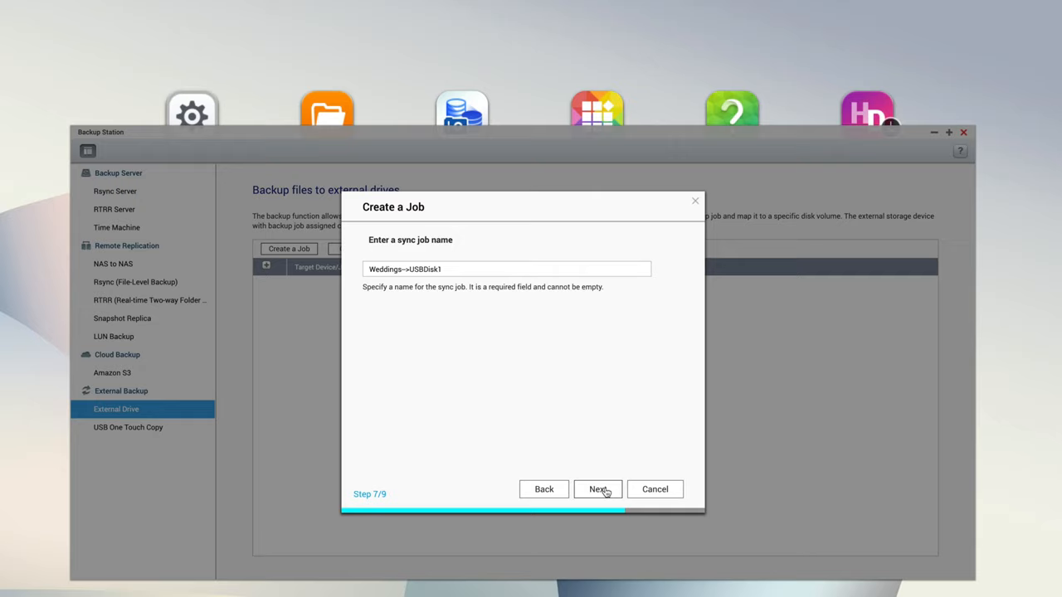